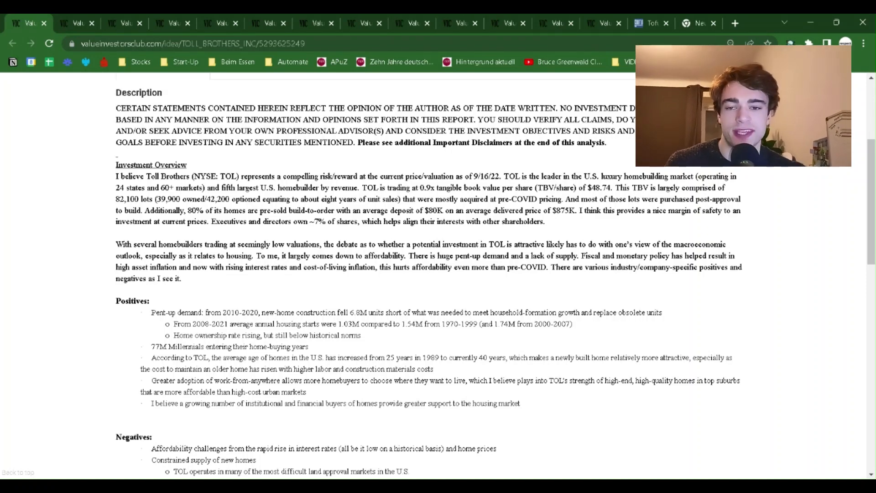
pyautogui.moveTo(787, 227)
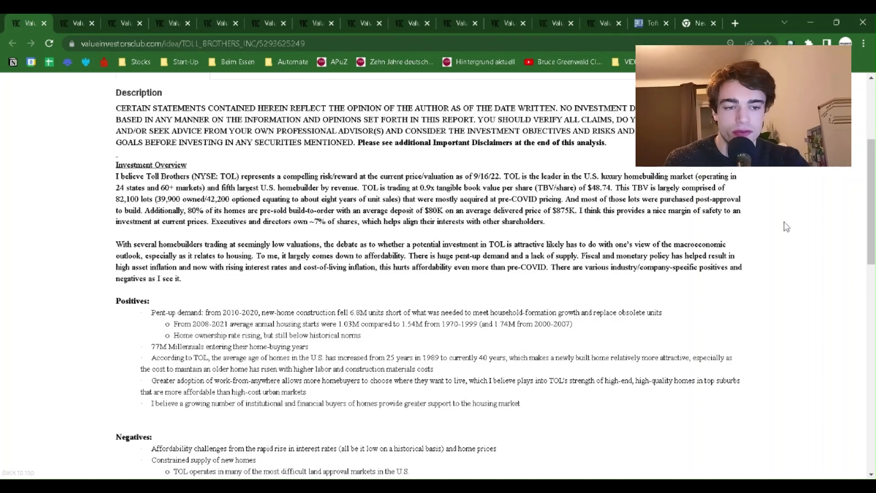
pyautogui.scroll(3)
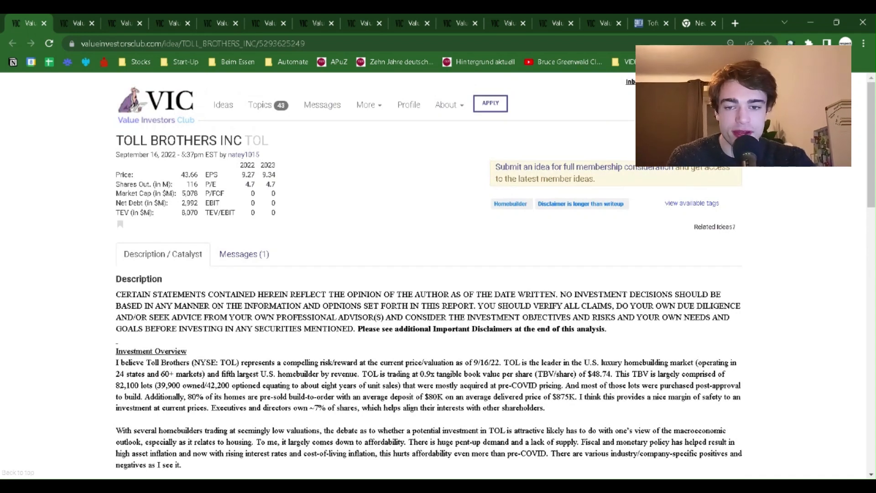
pyautogui.scroll(-3)
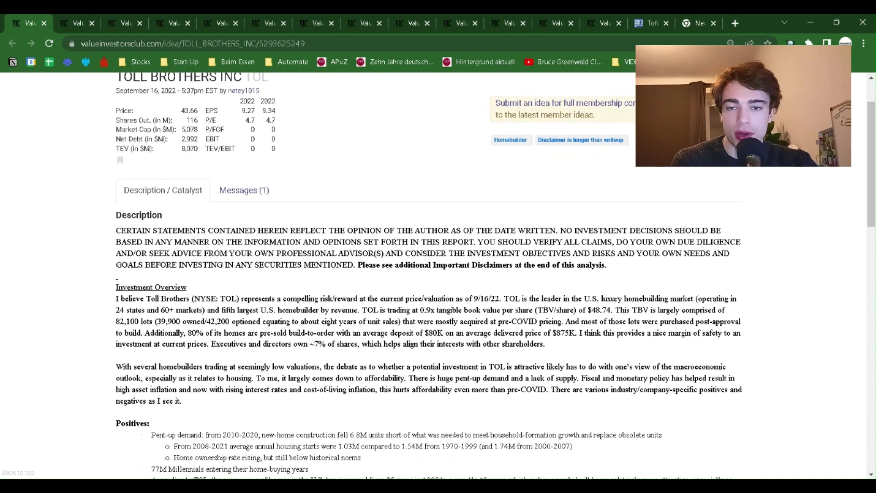
pyautogui.moveTo(184, 115)
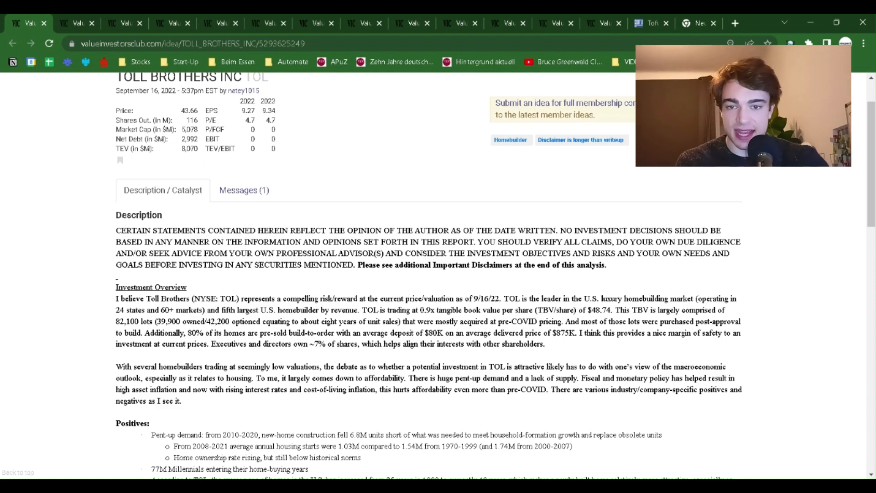
pyautogui.scroll(-3)
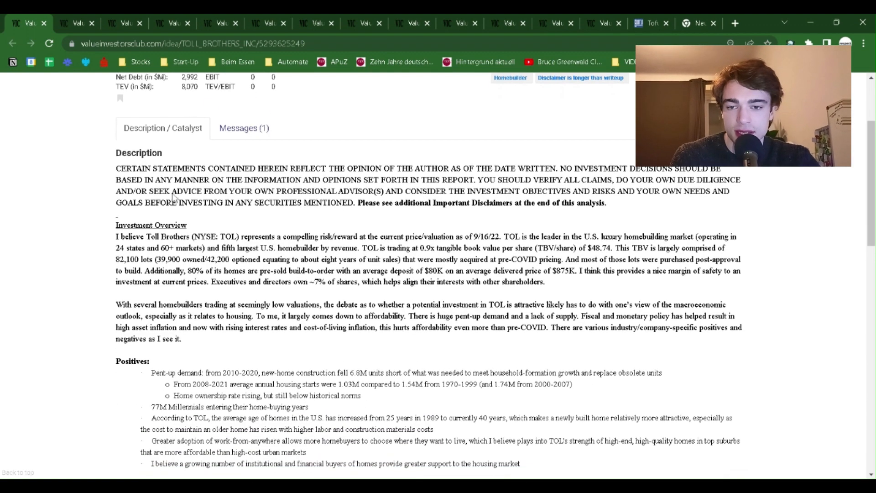
pyautogui.scroll(-3)
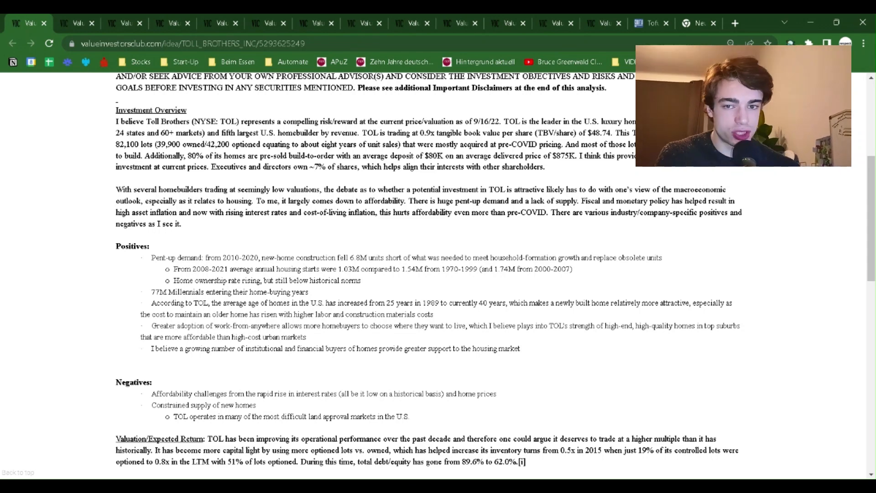
pyautogui.scroll(-3)
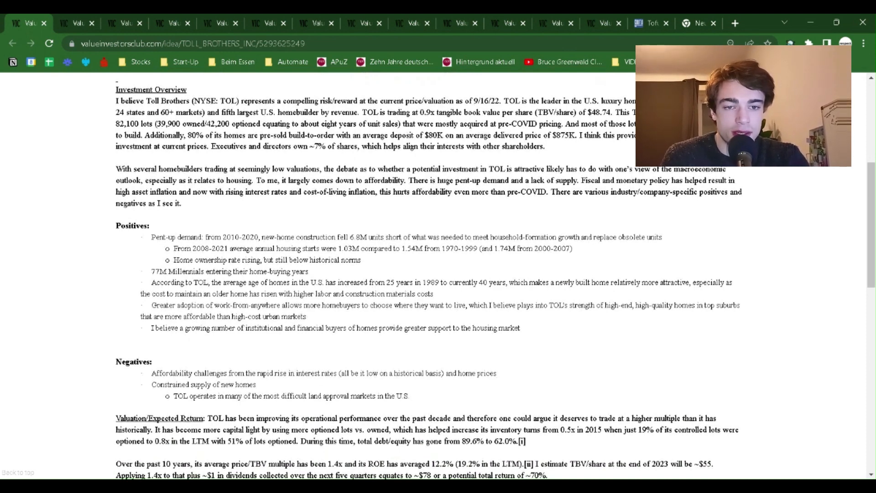
pyautogui.scroll(3)
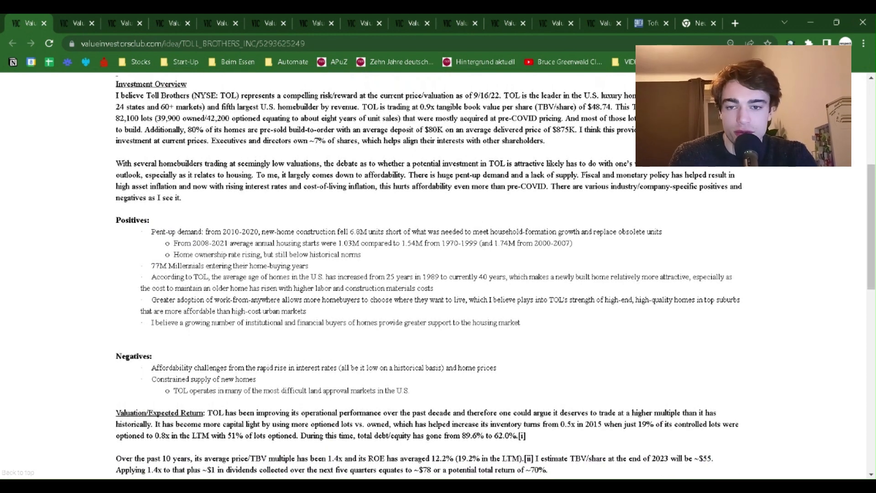
pyautogui.scroll(-3)
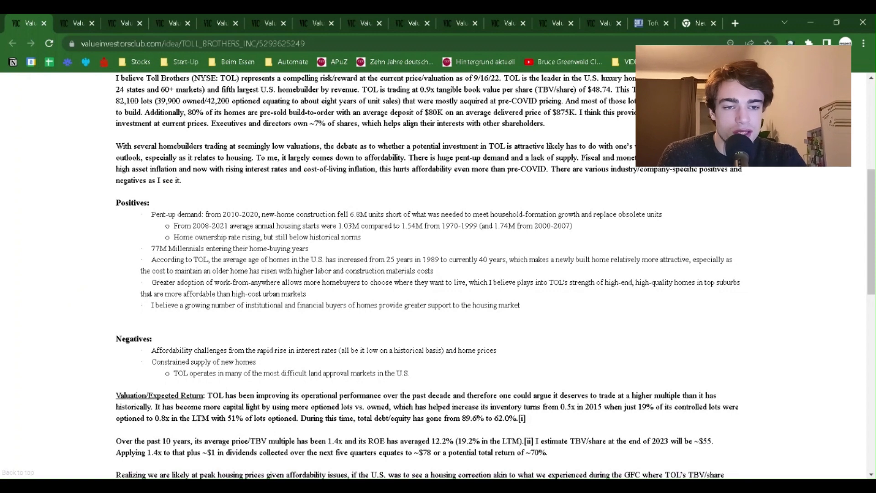
pyautogui.scroll(-3)
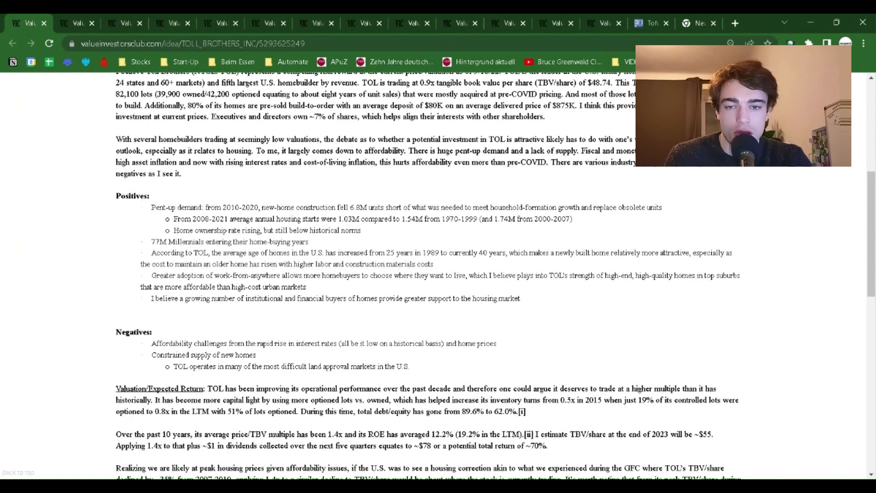
pyautogui.scroll(-3)
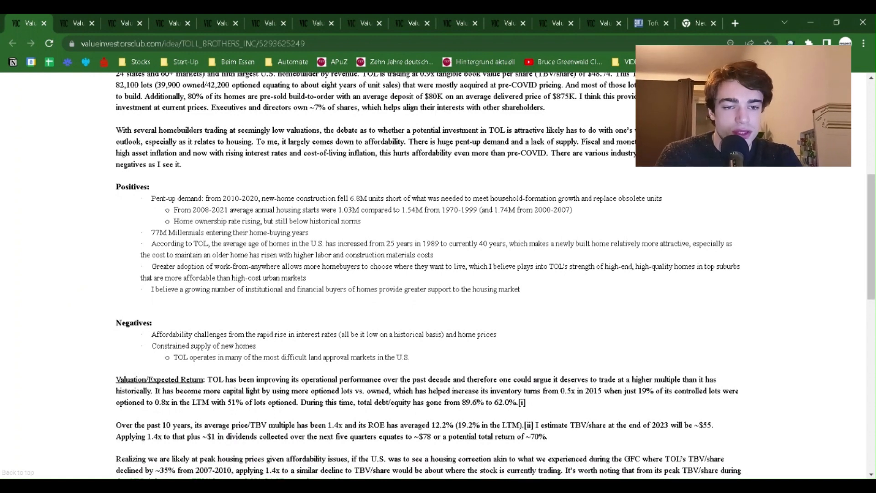
pyautogui.scroll(-3)
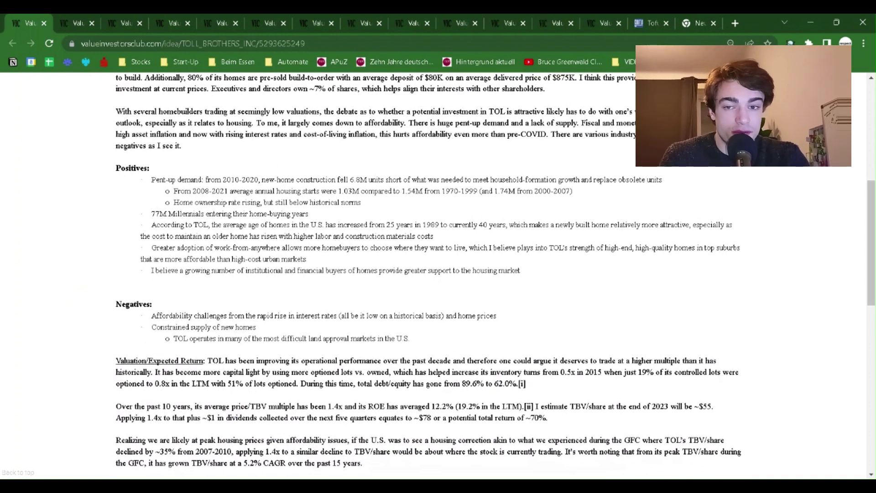
pyautogui.moveTo(95, 282)
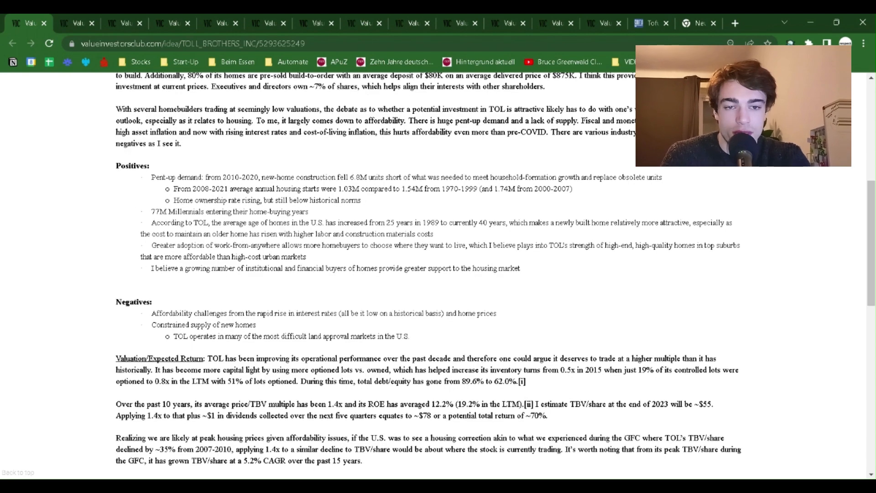
pyautogui.scroll(-3)
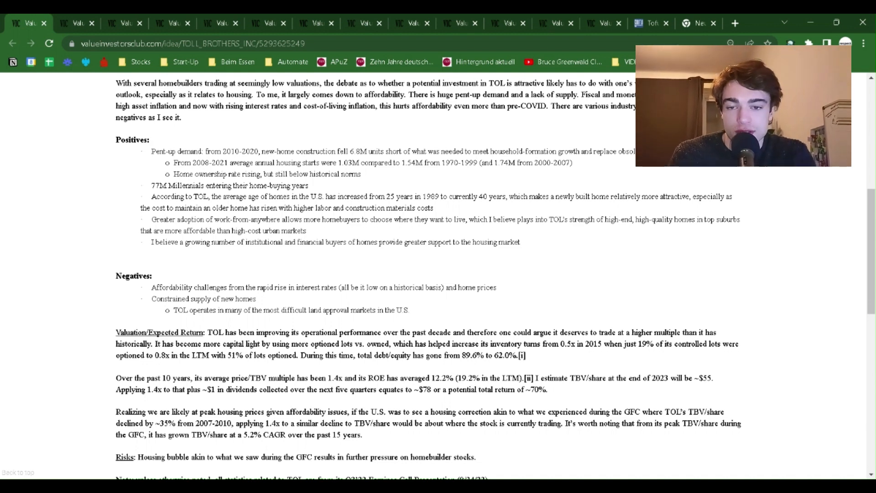
pyautogui.scroll(-3)
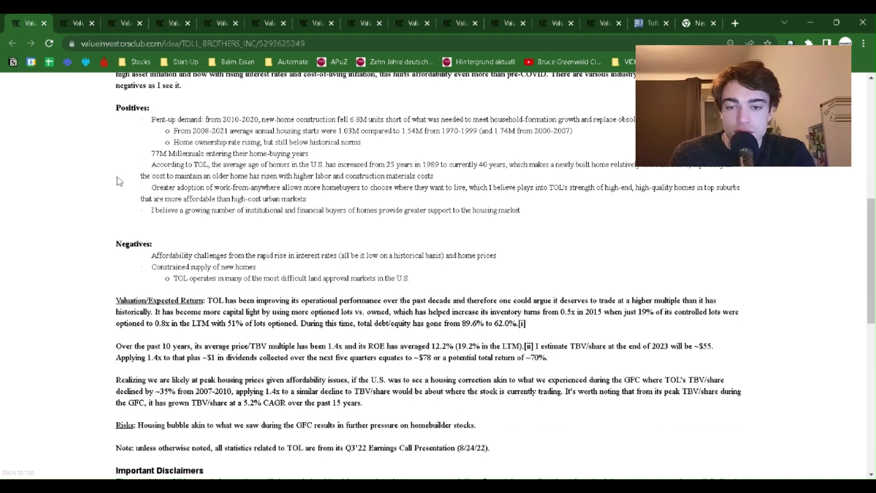
pyautogui.scroll(-3)
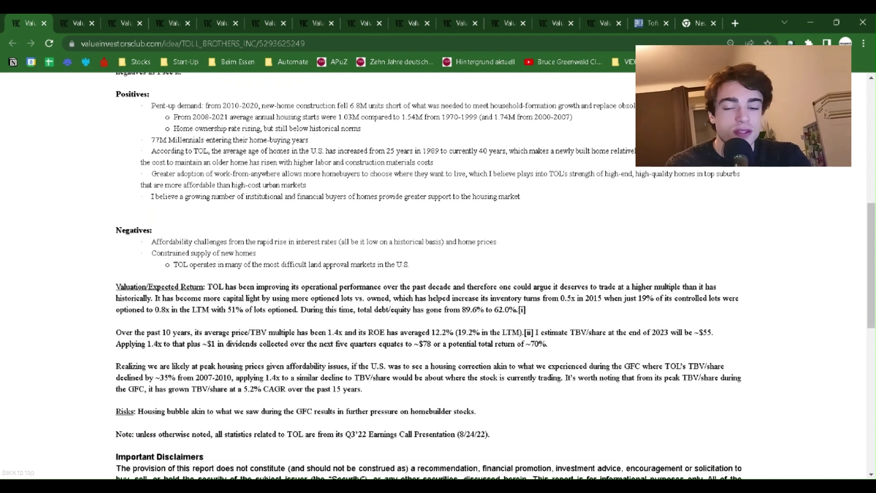
pyautogui.scroll(-3)
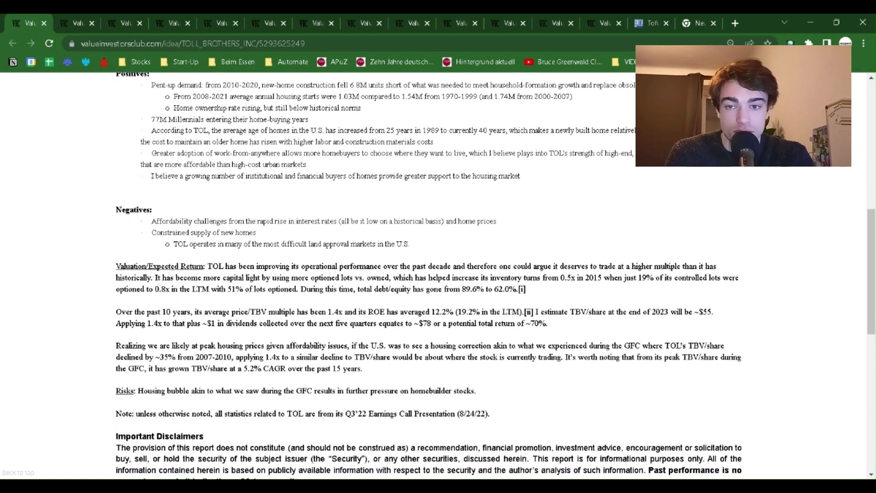
pyautogui.scroll(3)
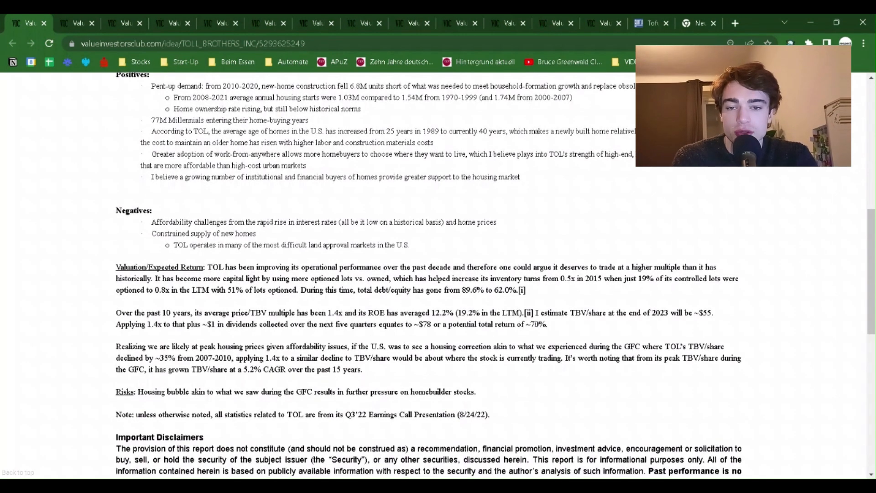
pyautogui.scroll(3)
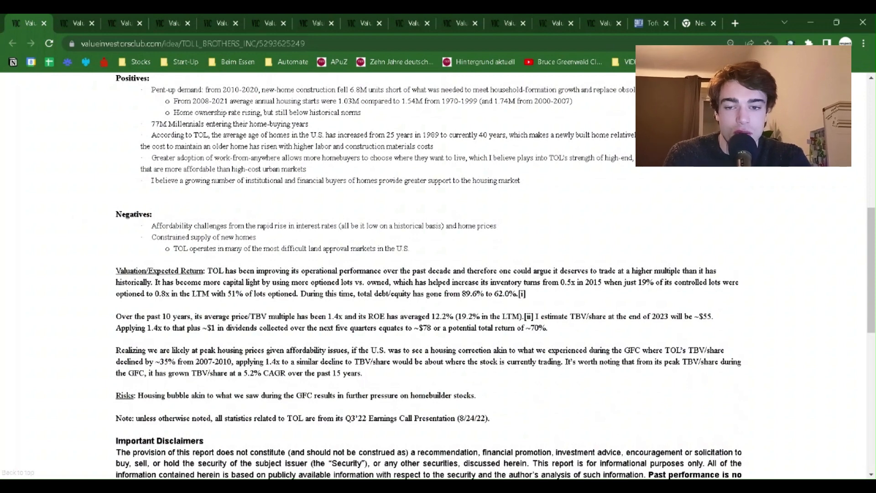
pyautogui.scroll(-3)
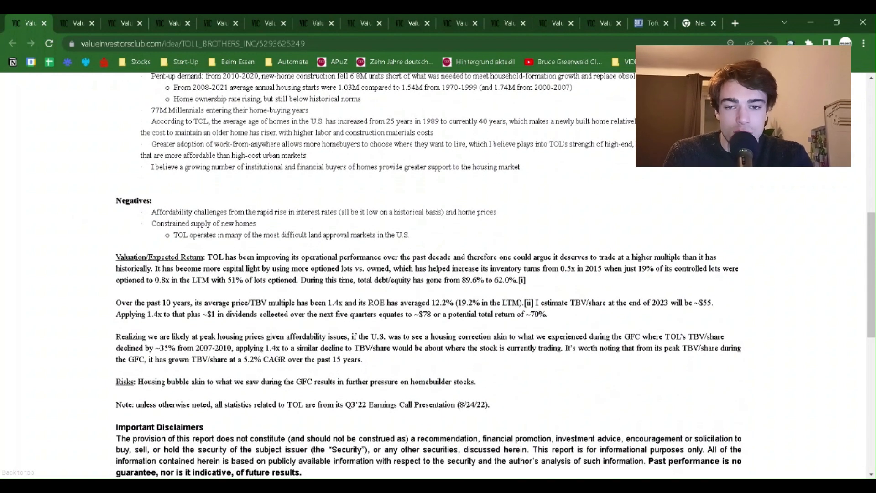
pyautogui.scroll(3)
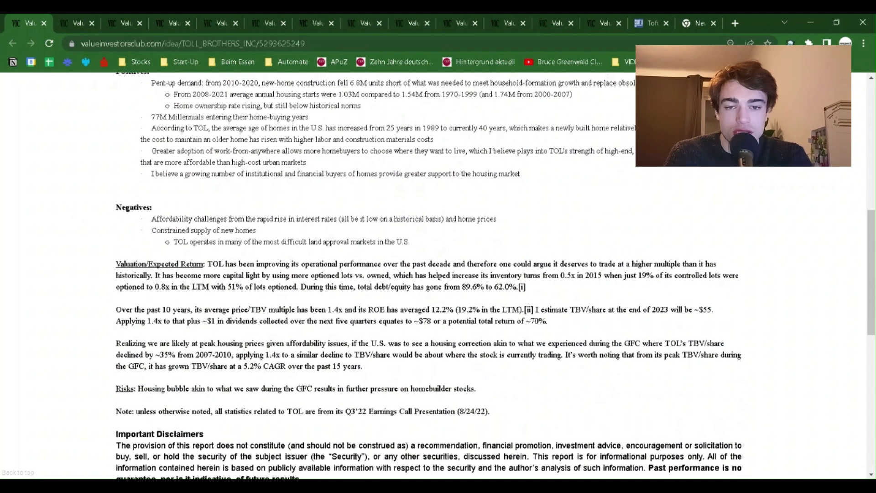
pyautogui.scroll(3)
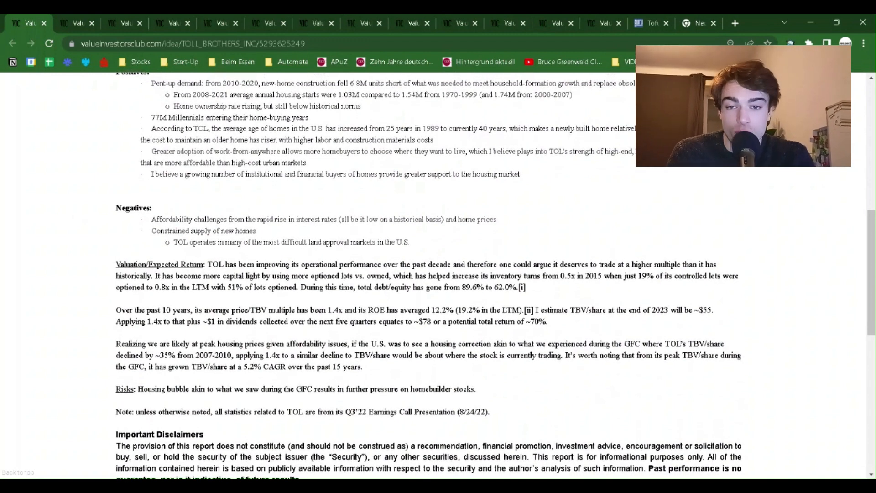
pyautogui.scroll(-3)
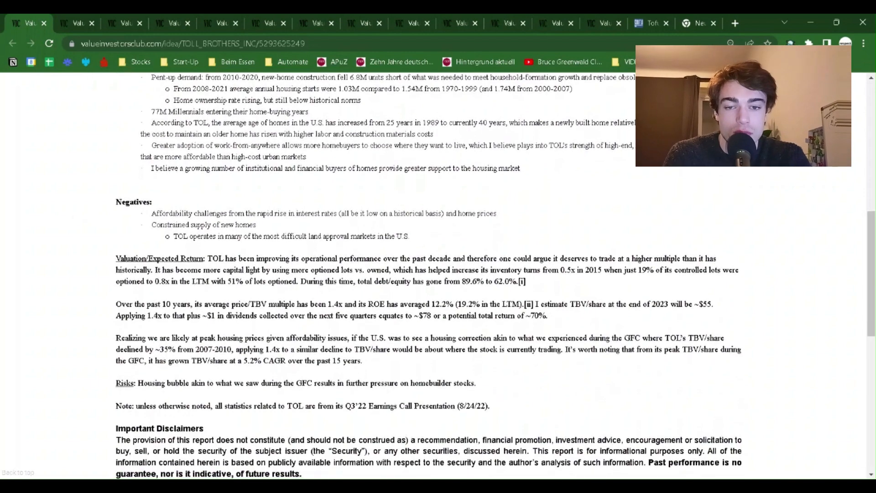
pyautogui.scroll(3)
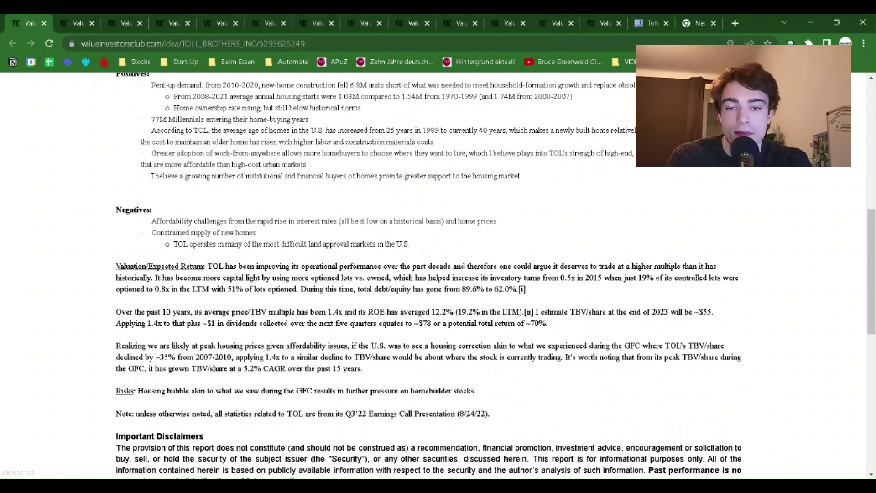
pyautogui.scroll(-3)
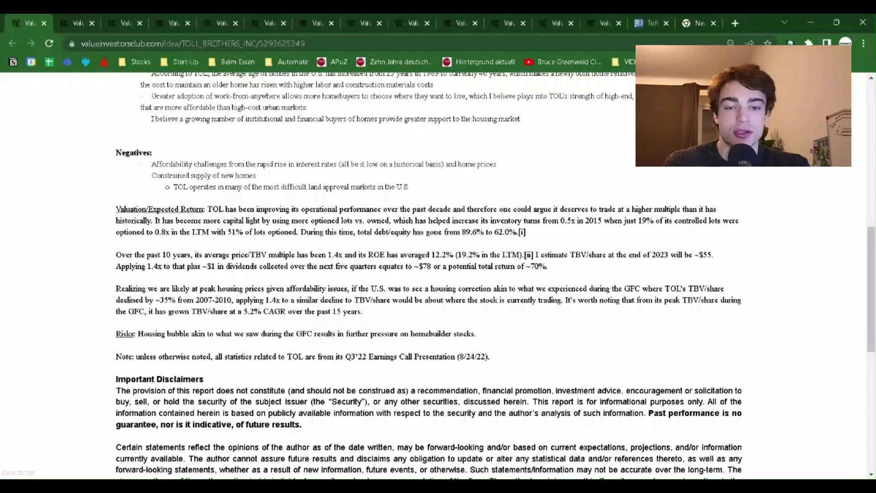
pyautogui.scroll(-3)
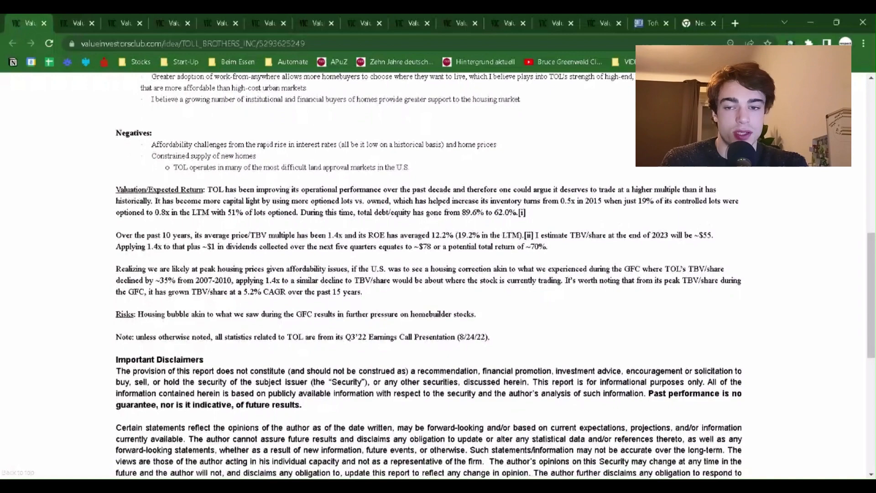
pyautogui.scroll(-3)
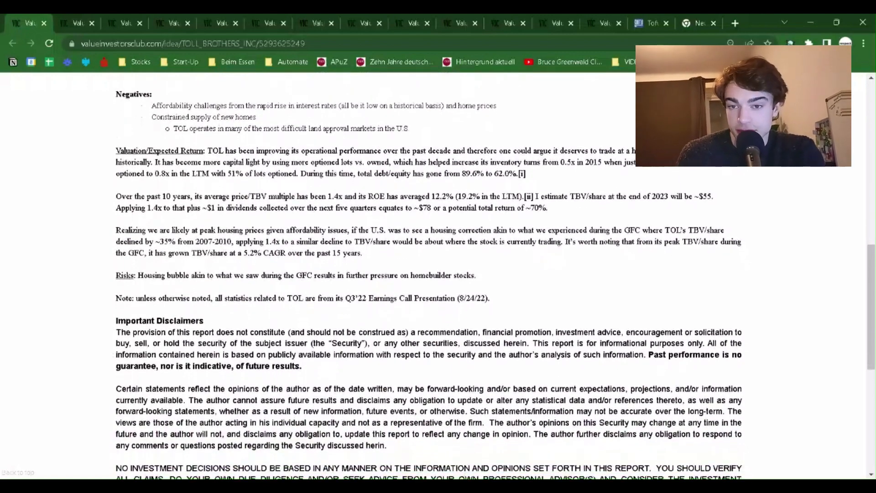
pyautogui.scroll(-3)
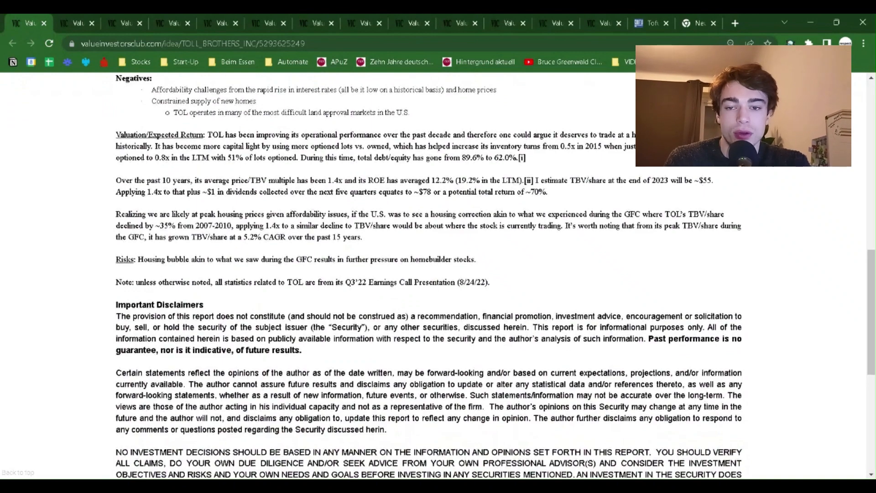
pyautogui.scroll(-3)
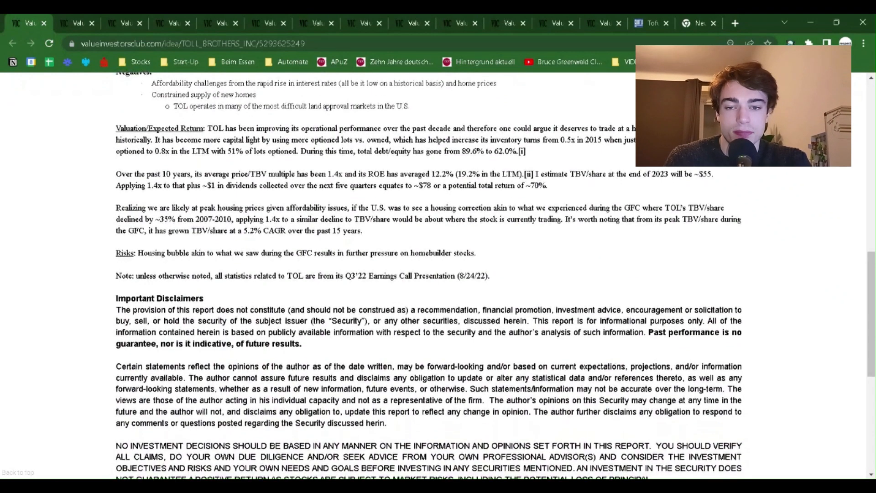
pyautogui.scroll(-3)
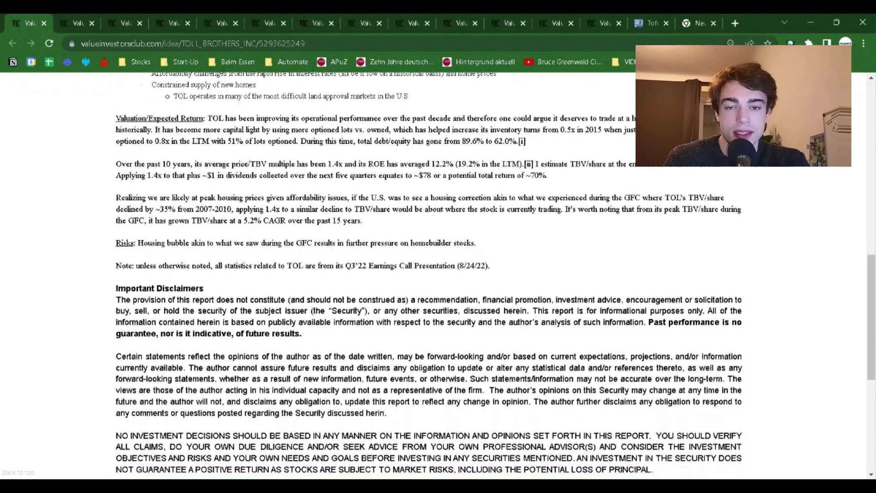
pyautogui.scroll(-3)
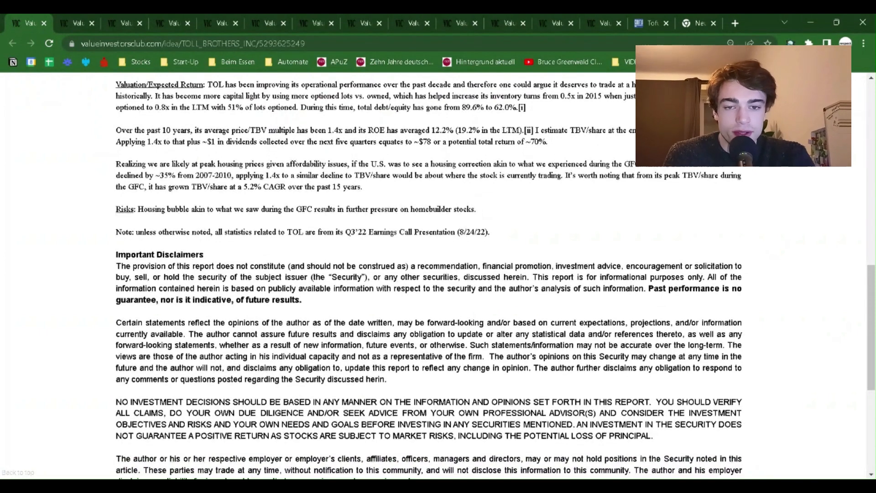
pyautogui.scroll(-3)
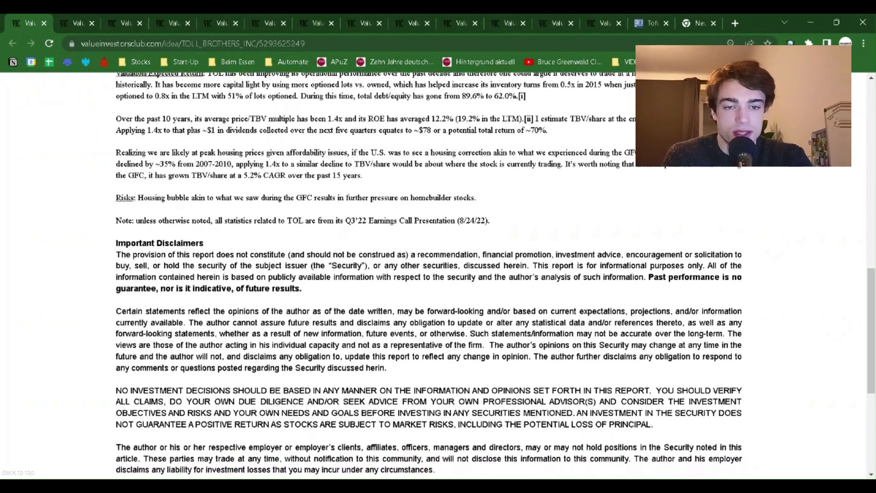
pyautogui.scroll(-3)
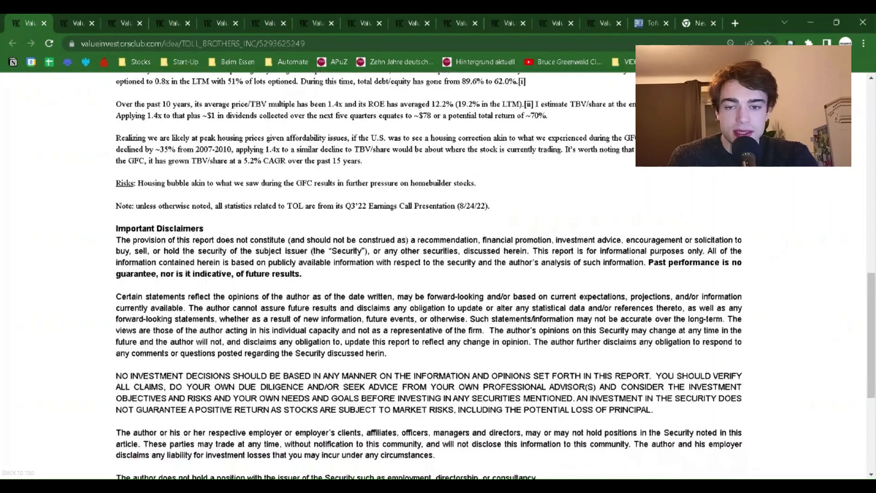
pyautogui.scroll(-3)
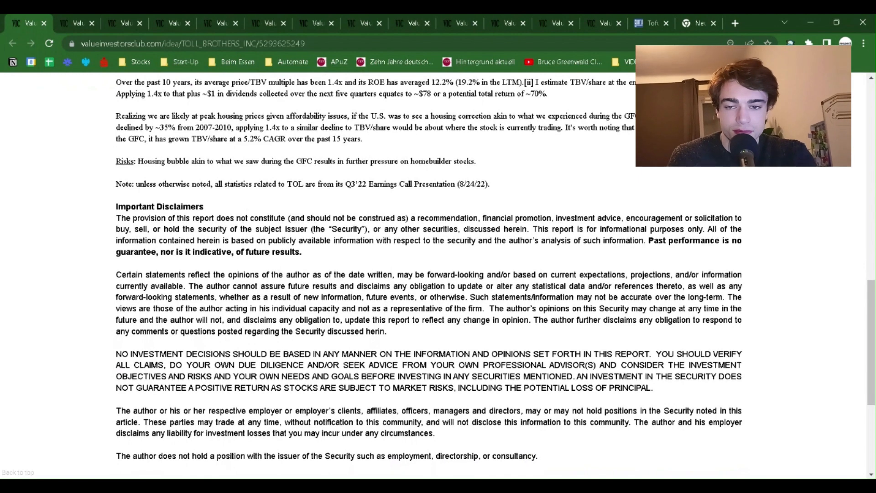
pyautogui.scroll(-3)
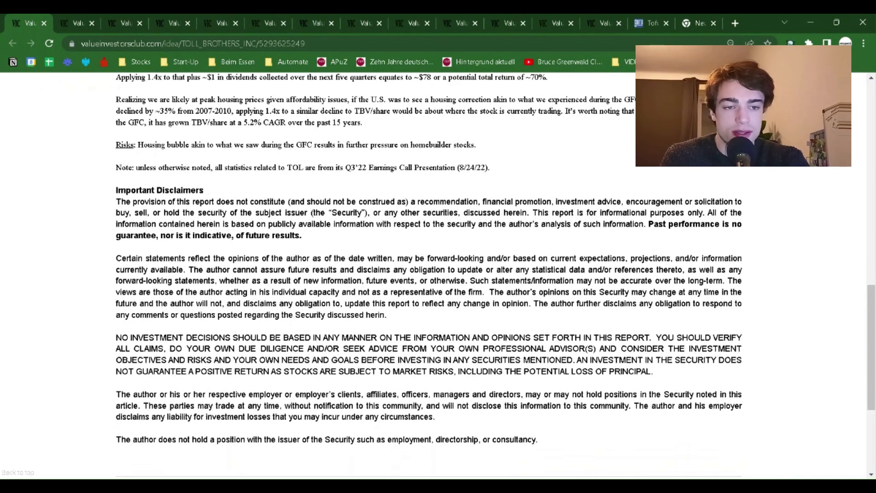
pyautogui.scroll(-3)
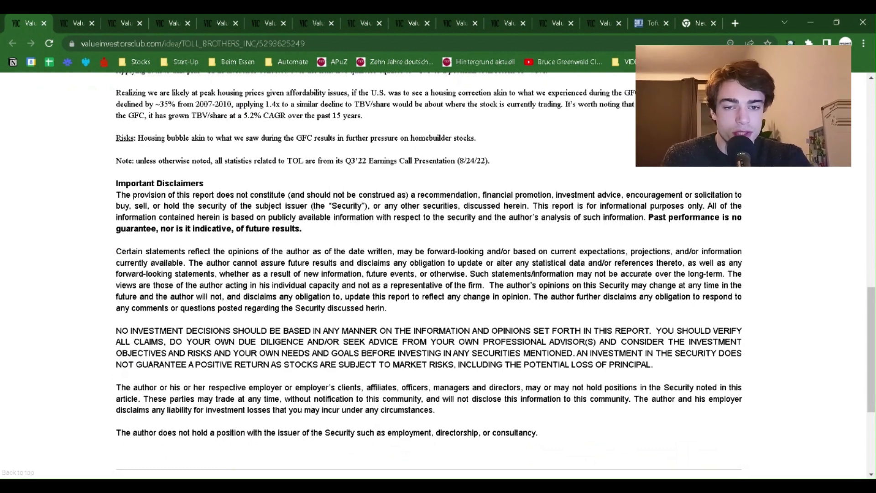
pyautogui.scroll(3)
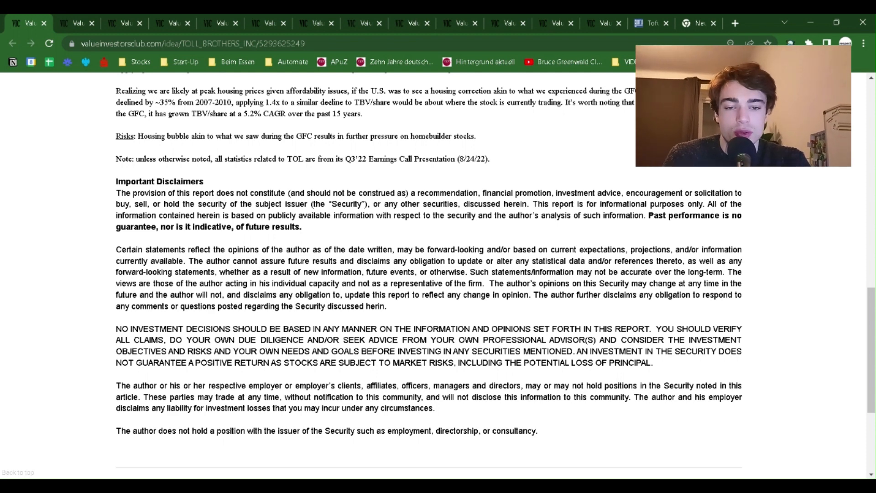
pyautogui.scroll(3)
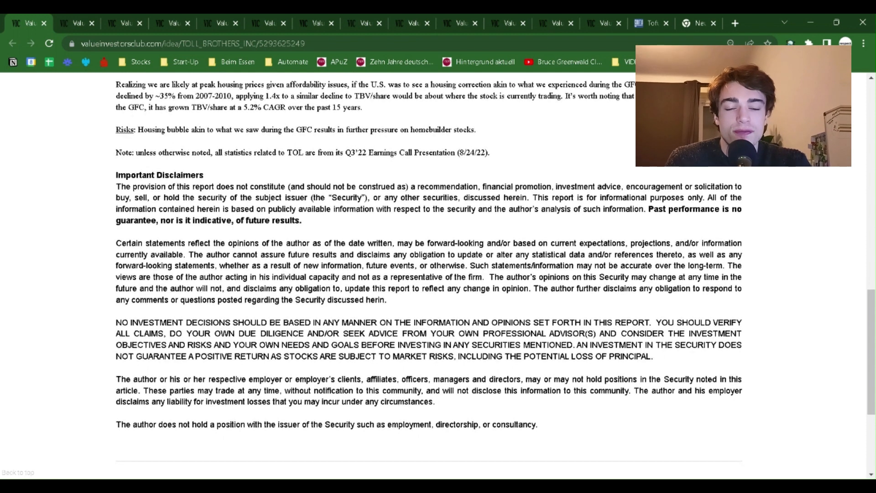
pyautogui.scroll(-3)
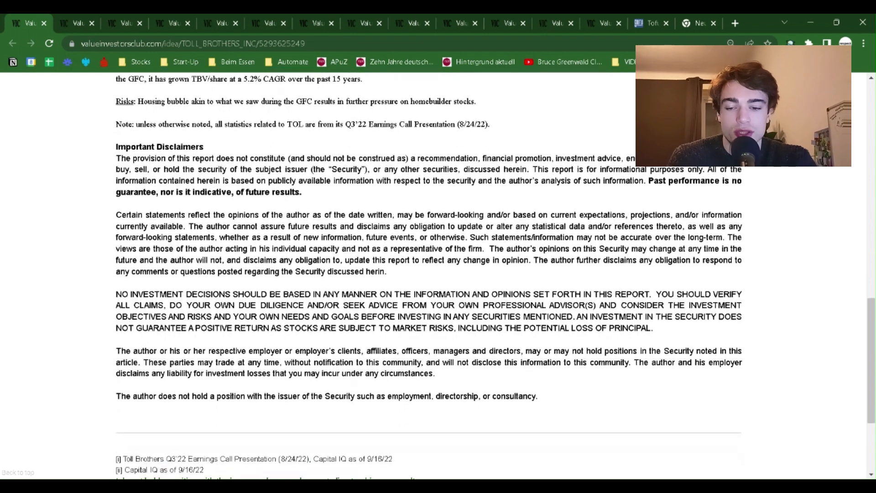
pyautogui.scroll(-3)
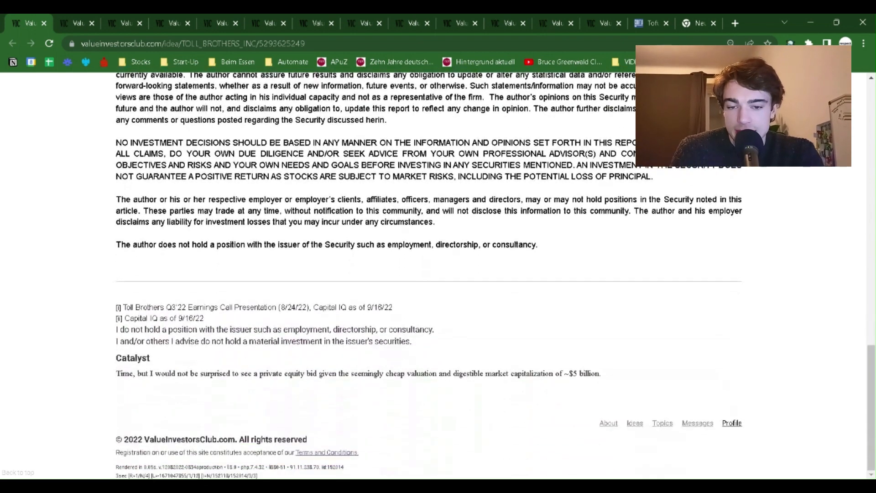